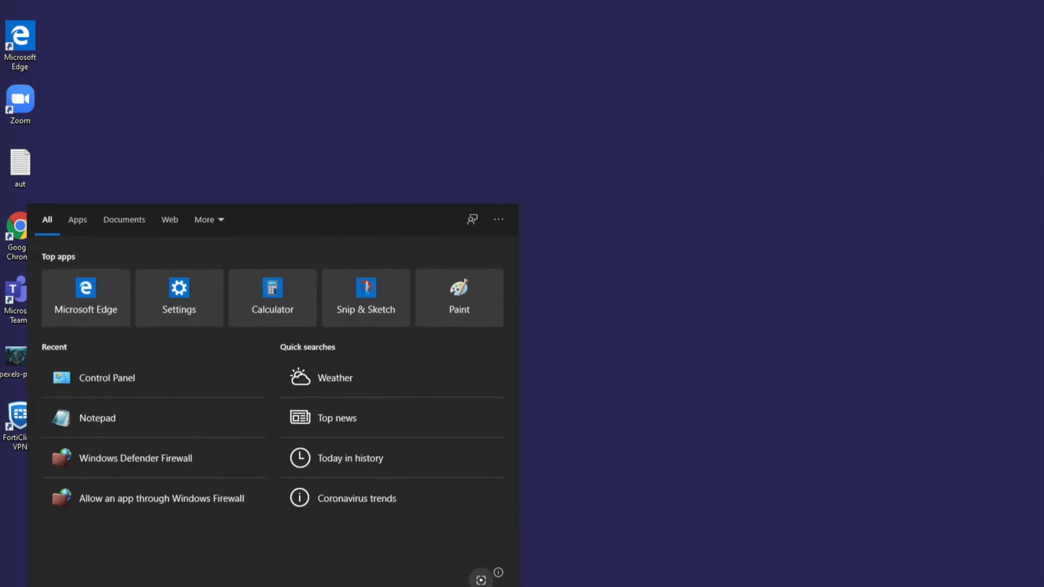
Reach the Windows Defender Firewall page via Control Panel's System and Security category.
click(106, 377)
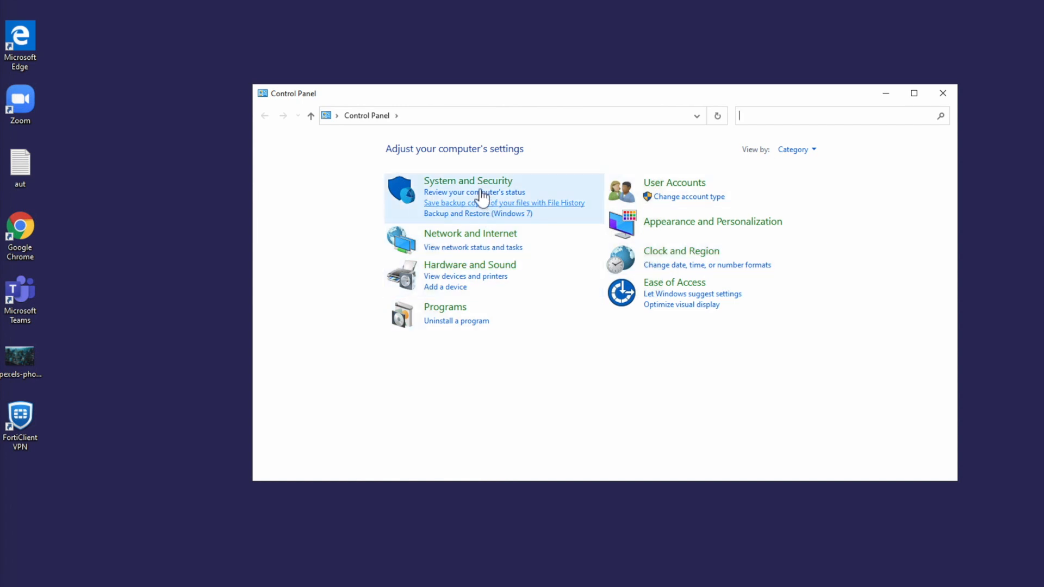
click(468, 181)
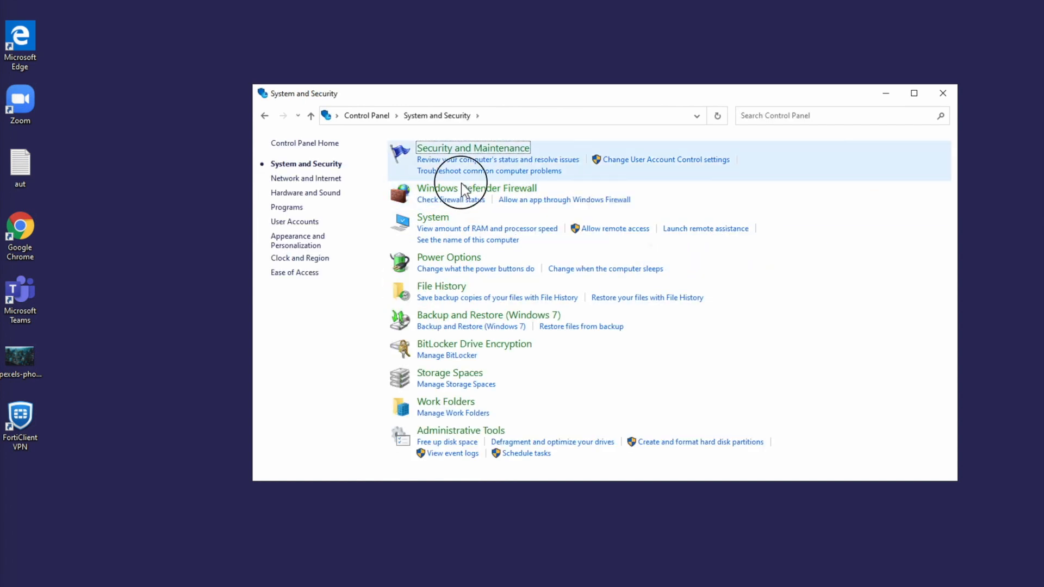
click(476, 189)
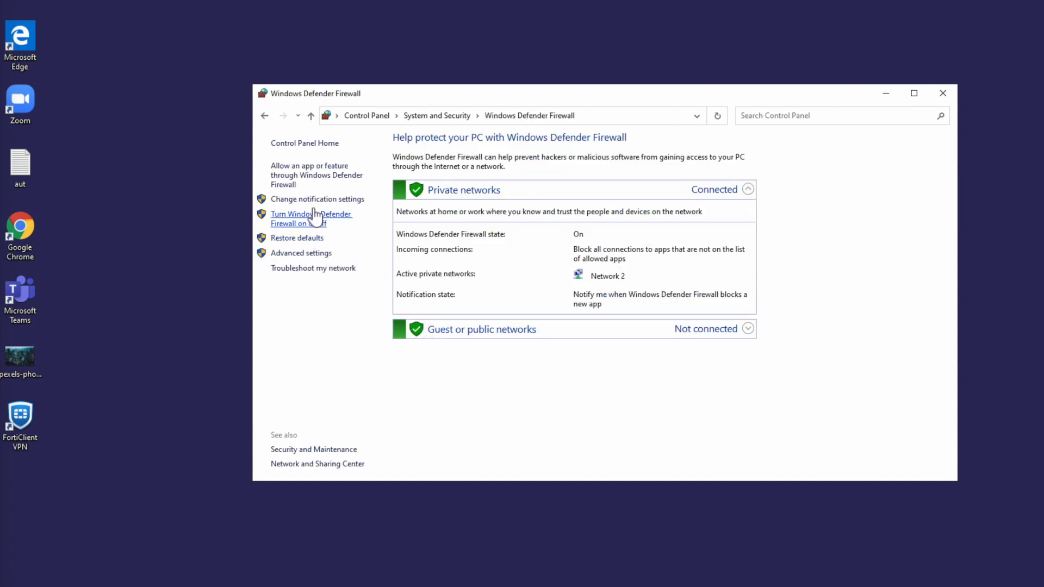
mouse_move(317, 238)
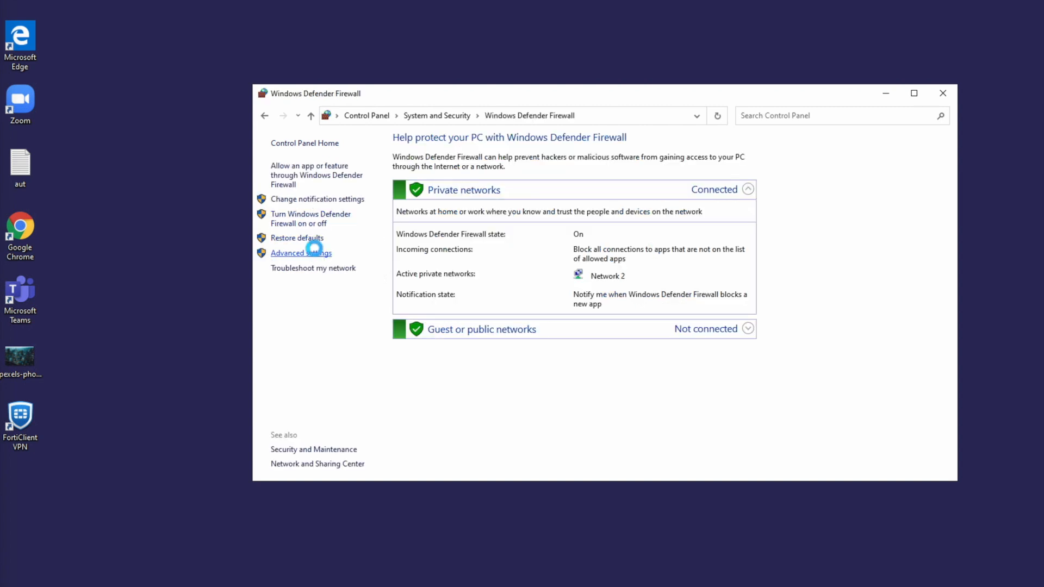
From Advanced settings, begin a new Custom inbound rule covering All programs.
click(300, 253)
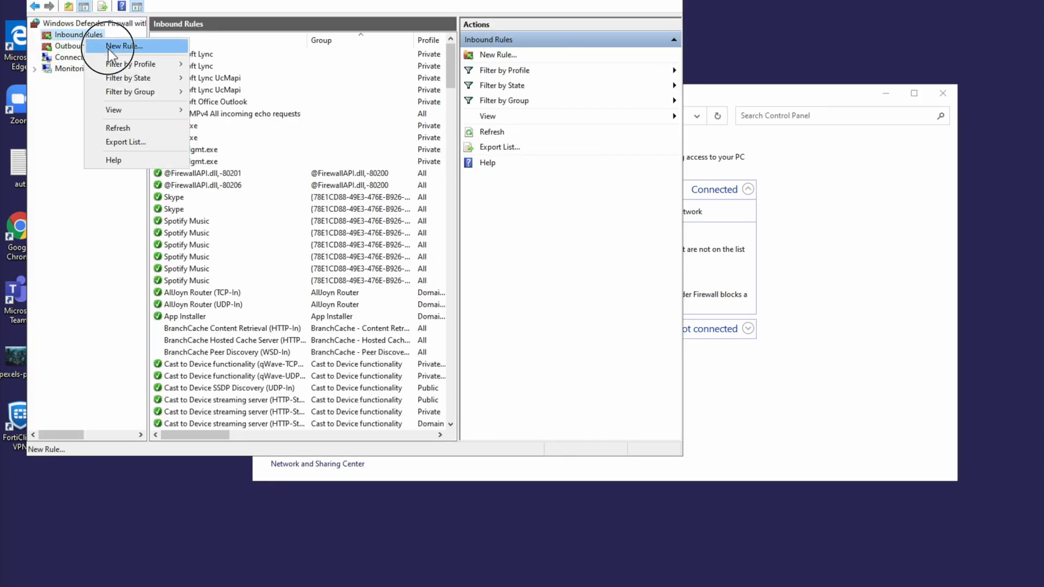
click(123, 46)
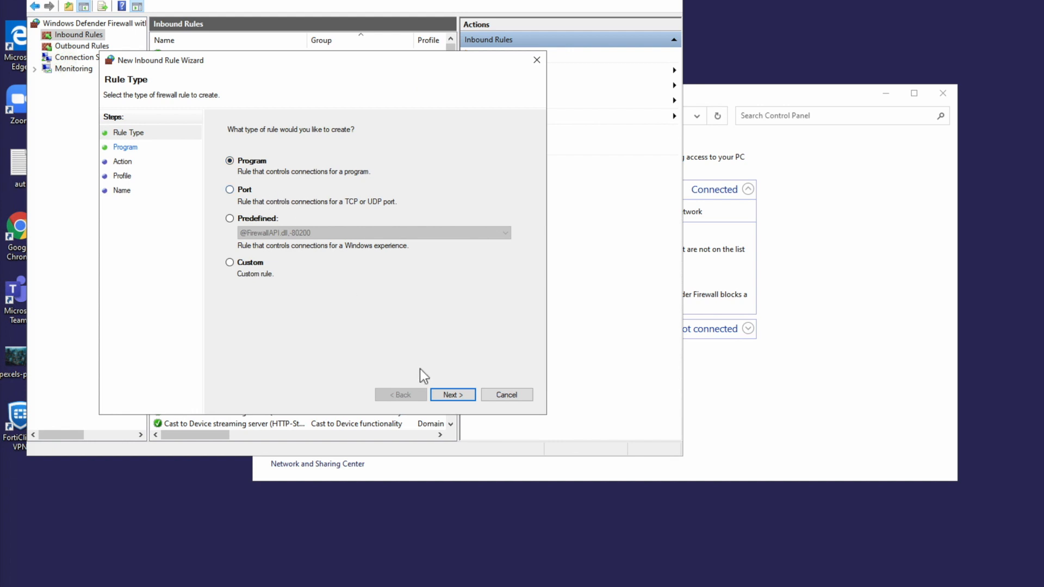
click(453, 393)
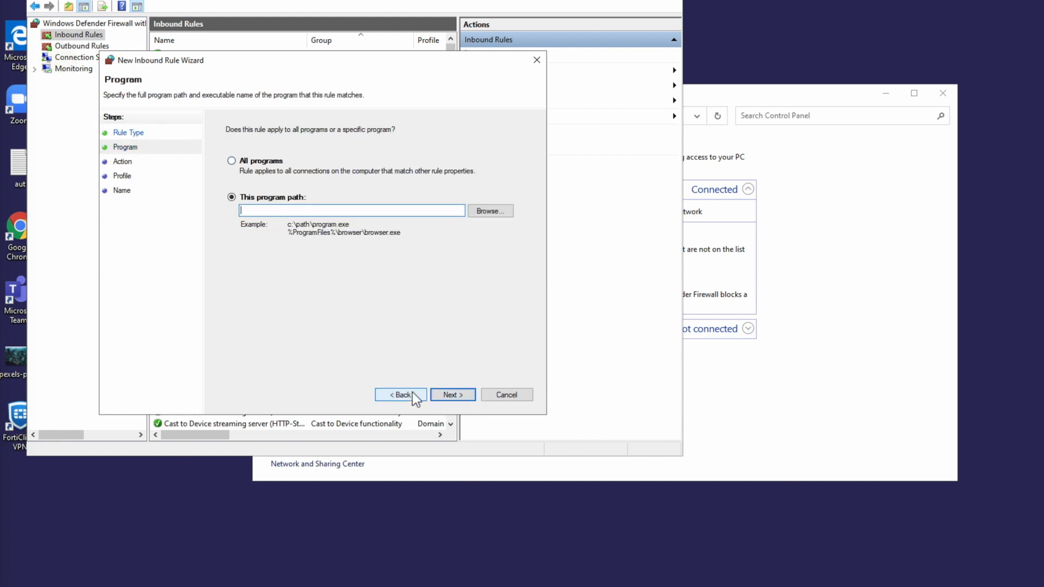
click(401, 394)
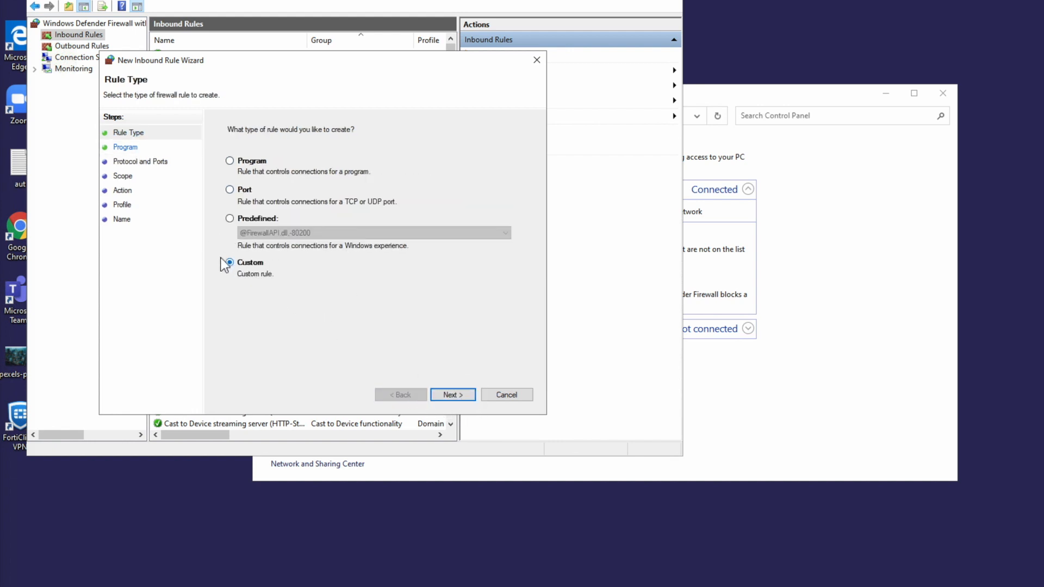
click(452, 394)
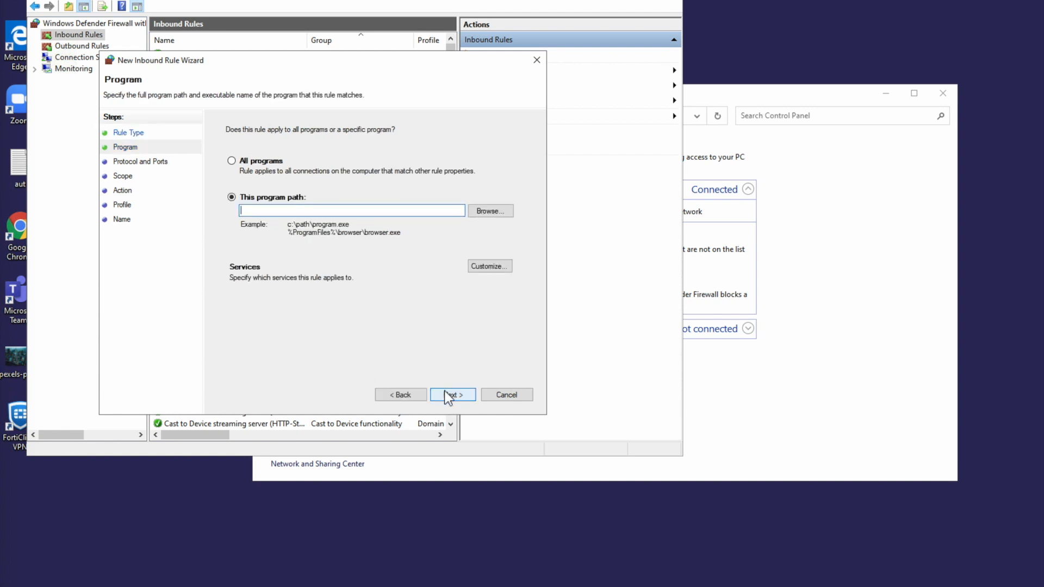
click(231, 161)
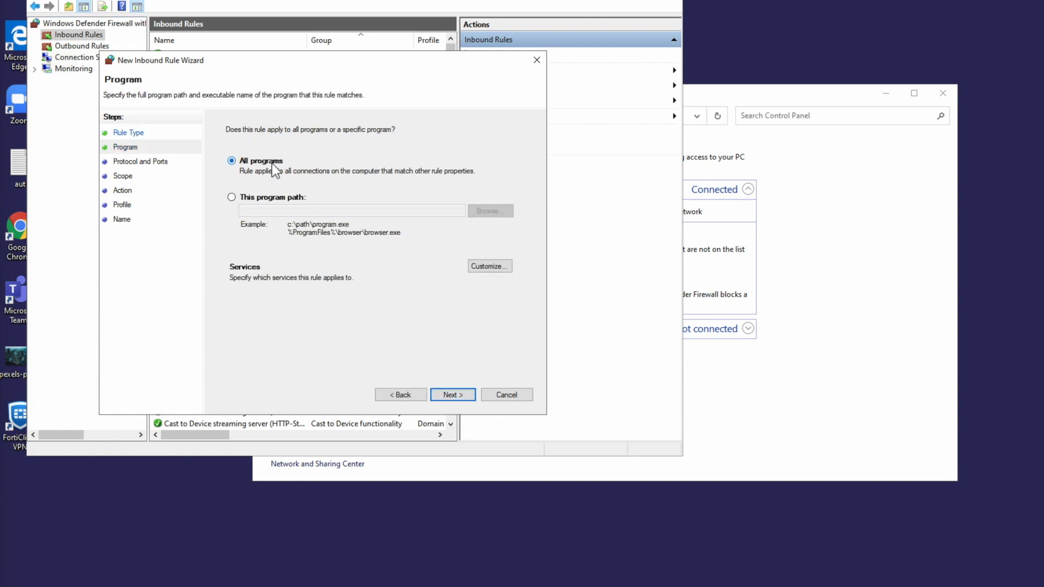
Set the rule's protocol to ICMPv6 and restrict it to the Echo Request ICMP type.
click(453, 394)
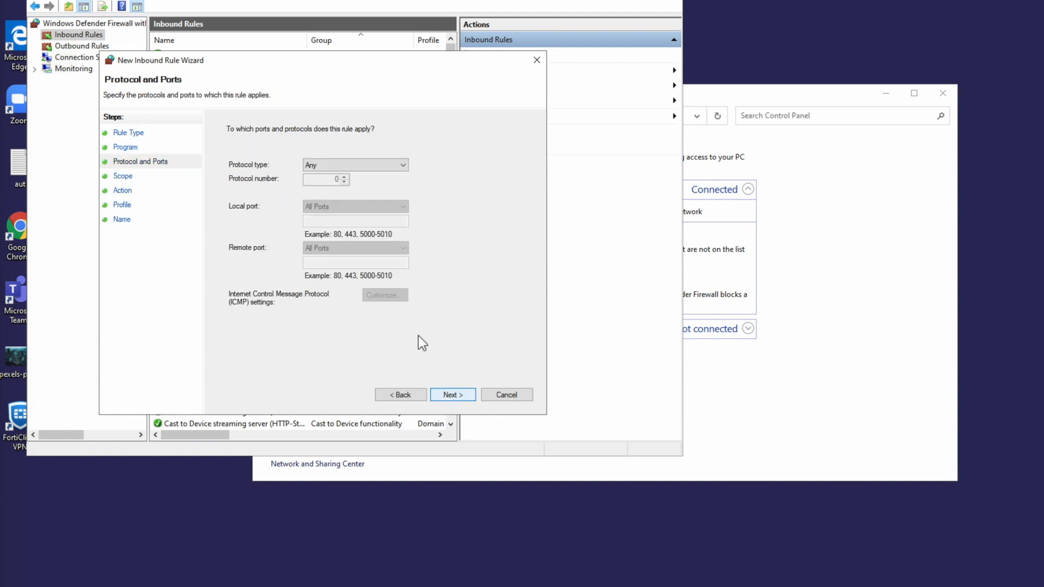
click(354, 164)
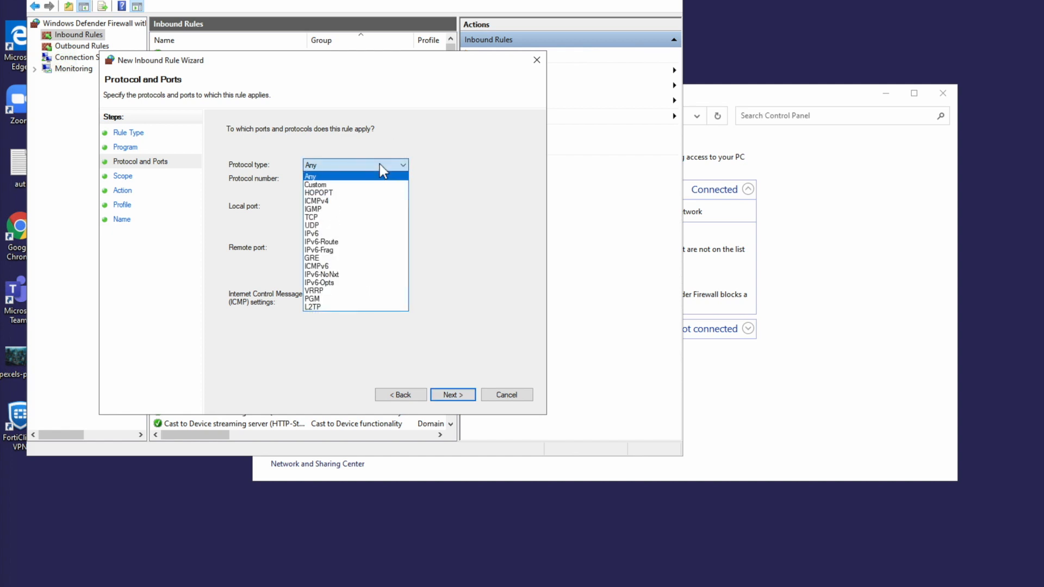
click(316, 265)
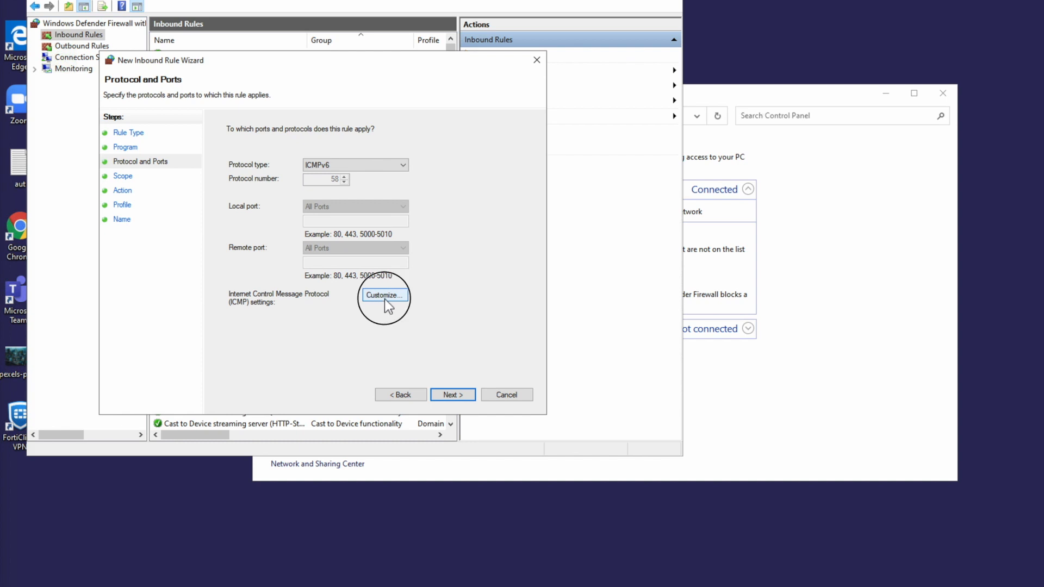
click(384, 295)
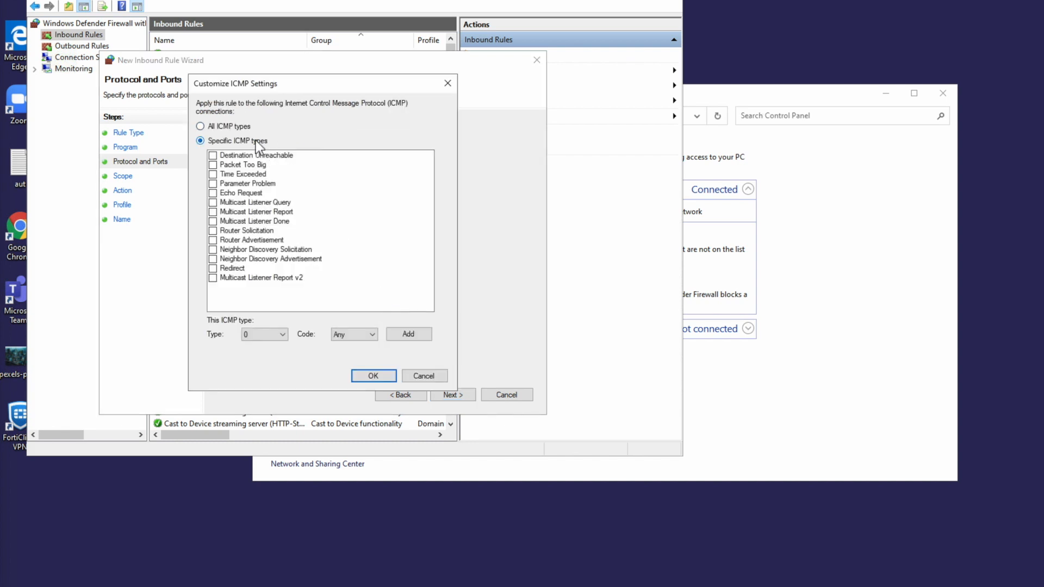
click(214, 192)
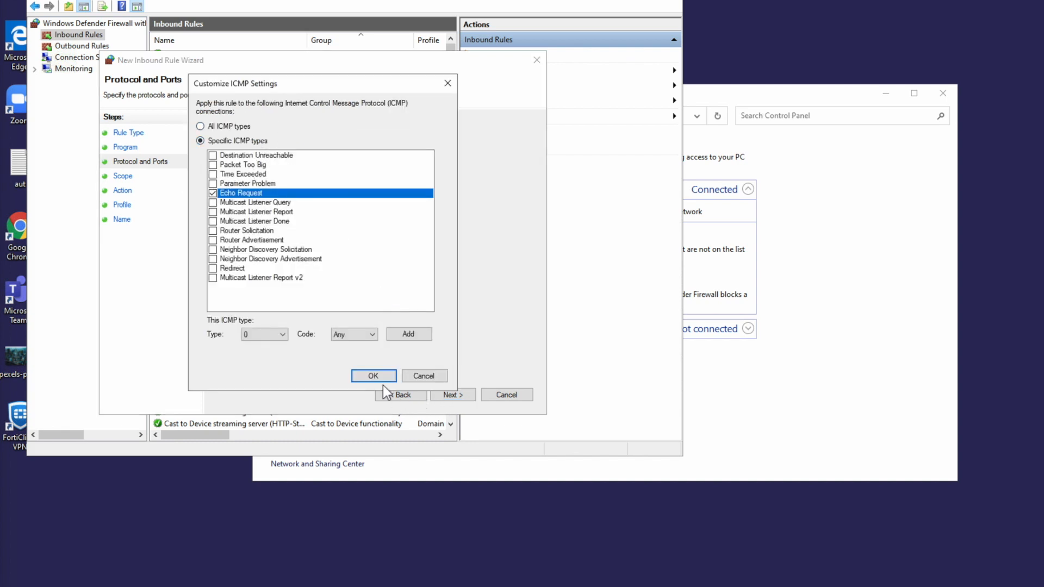
Keep Allow the connection, advance to the end and dismiss the missing-name warning.
click(373, 375)
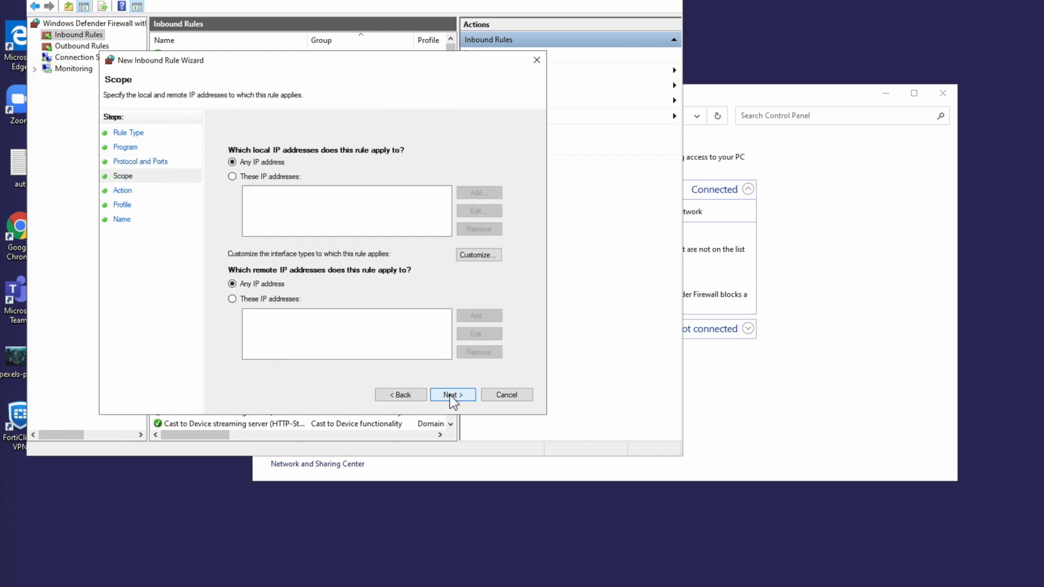
click(453, 394)
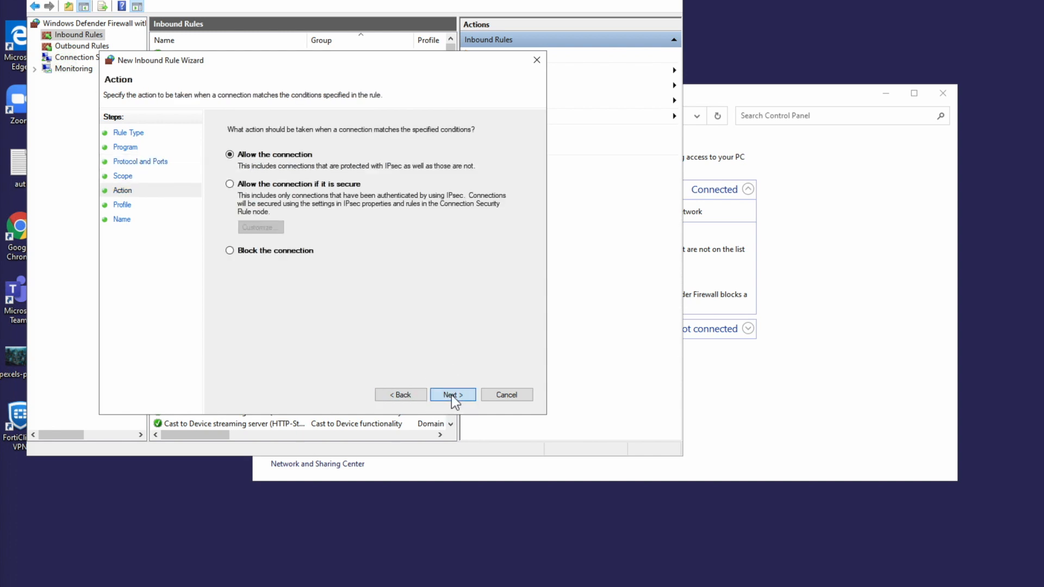
click(452, 395)
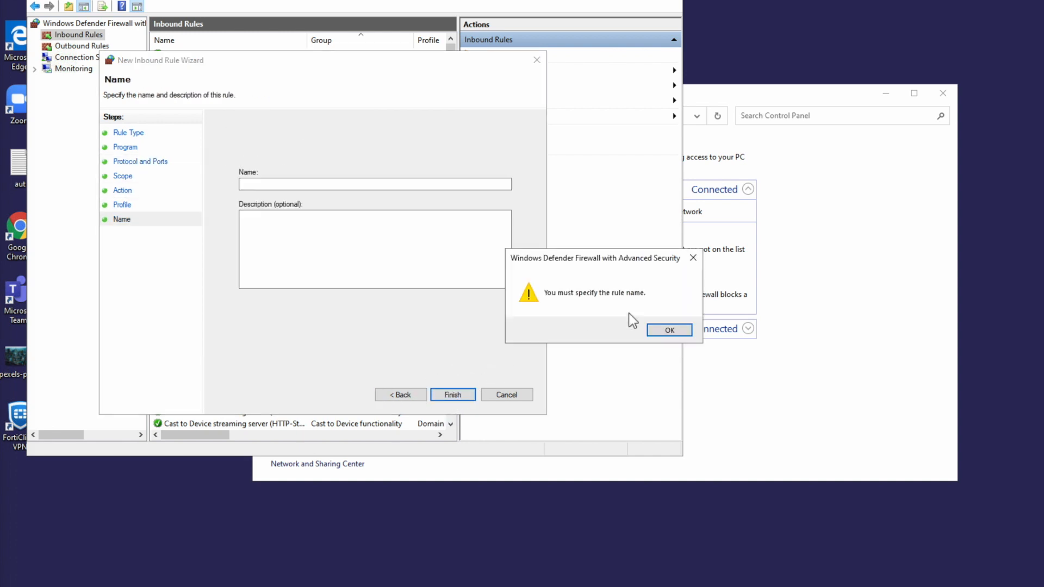
click(669, 329)
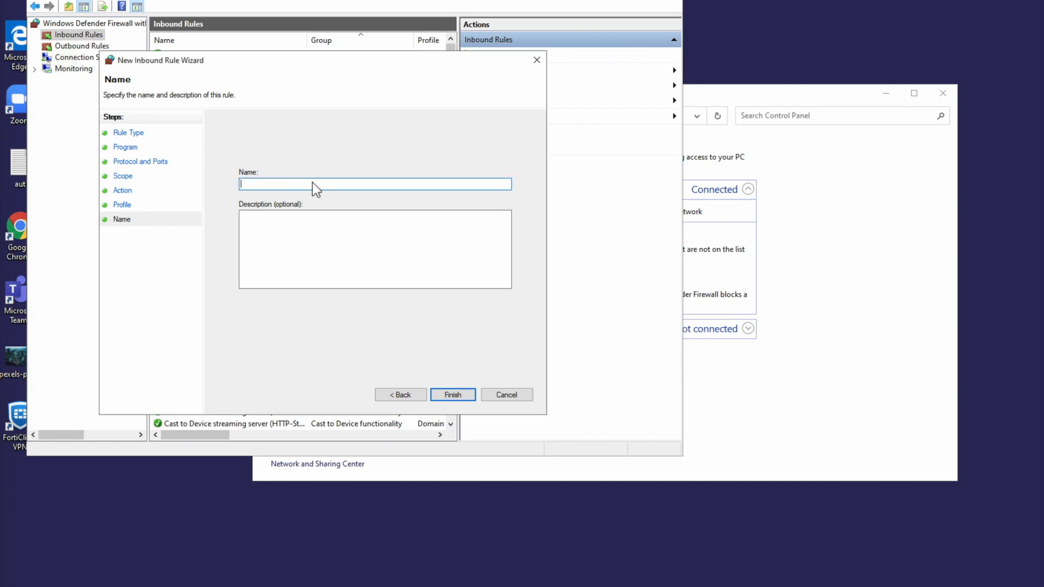
Name the rule 'Ping- Allow ICMPv6 incoming requests'.
text(Ping)
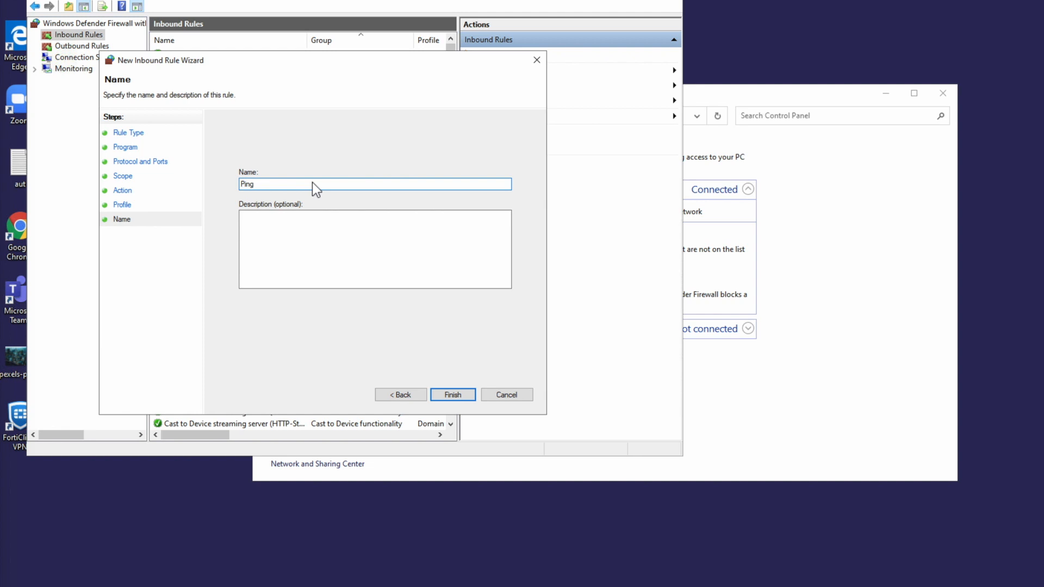
text(- Allow)
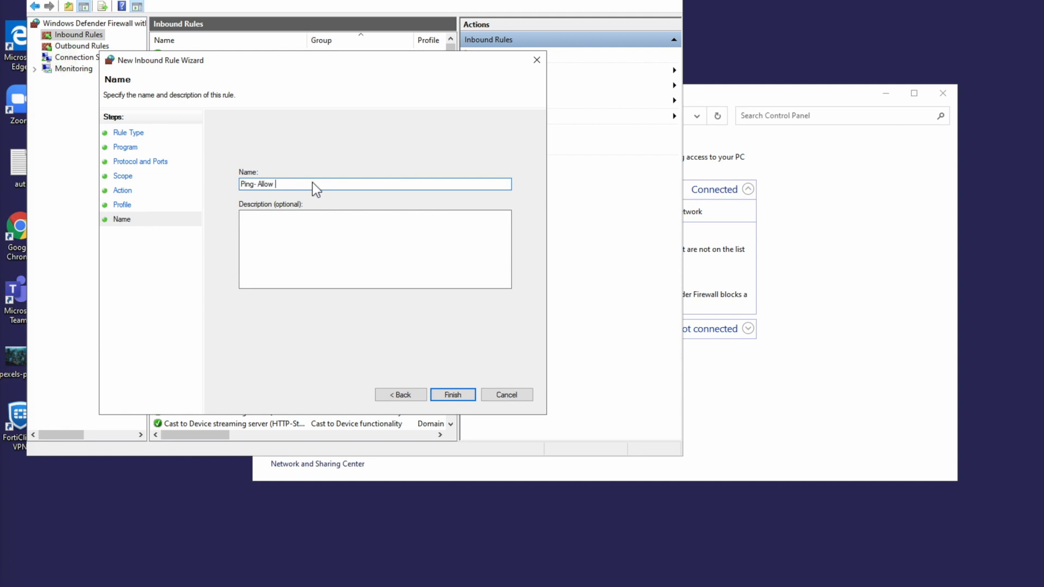
text(ICMPv)
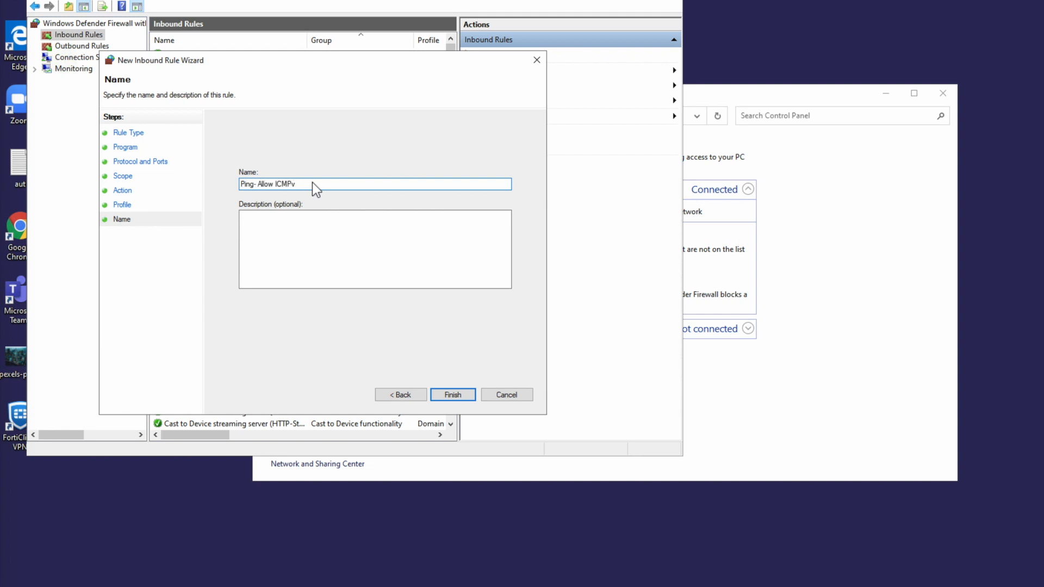
text(6 incoming re)
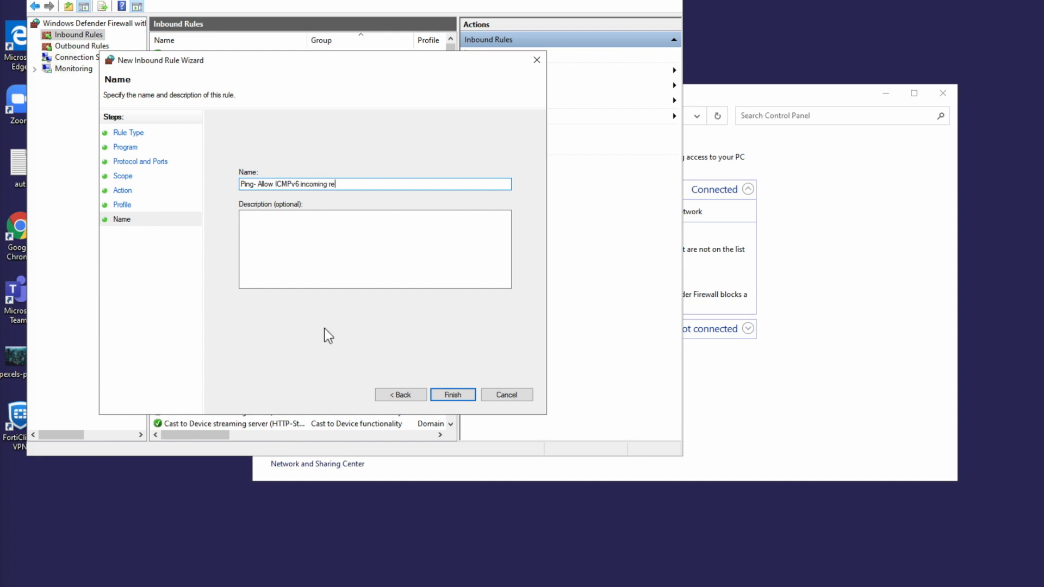
text(que)
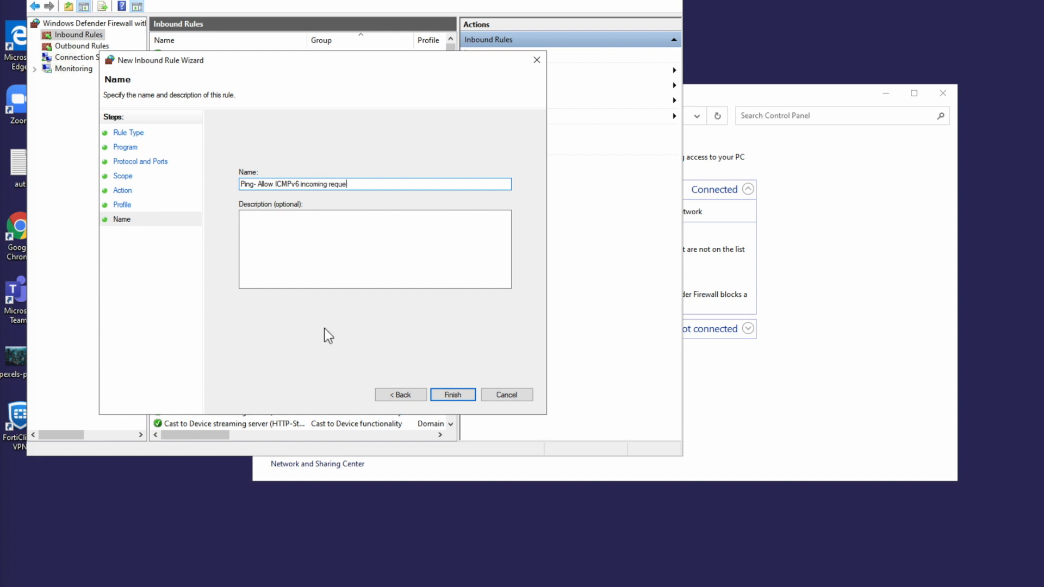
text(sts)
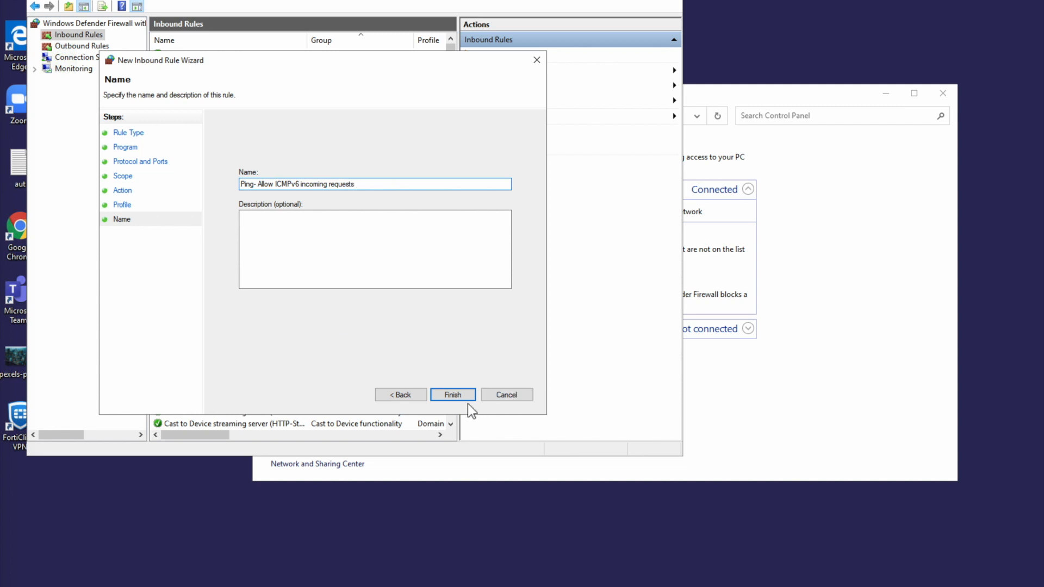
Finish the wizard, refresh Inbound Rules and select the new ICMPv6 ping rule.
click(453, 394)
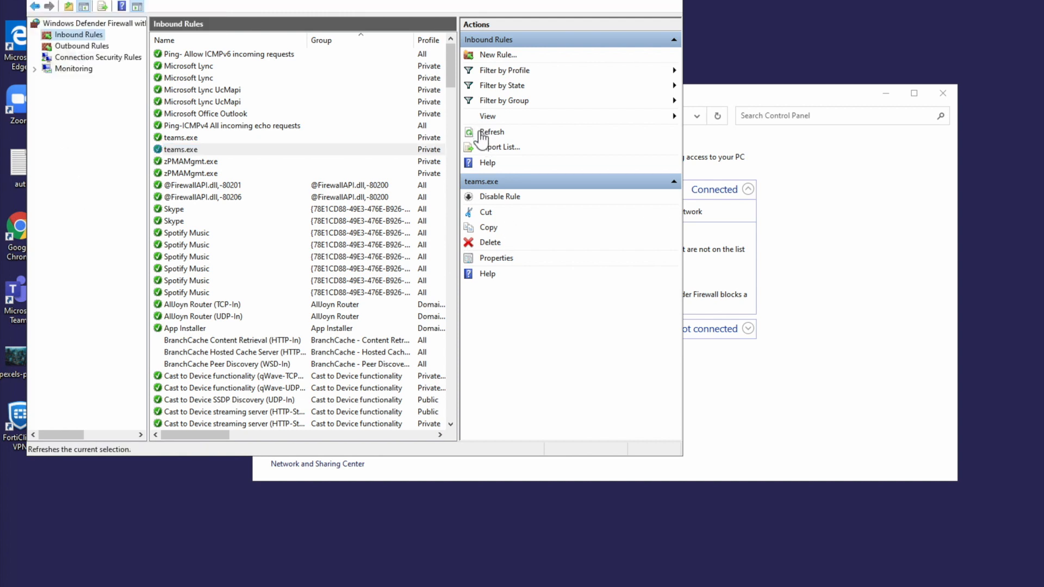
click(491, 131)
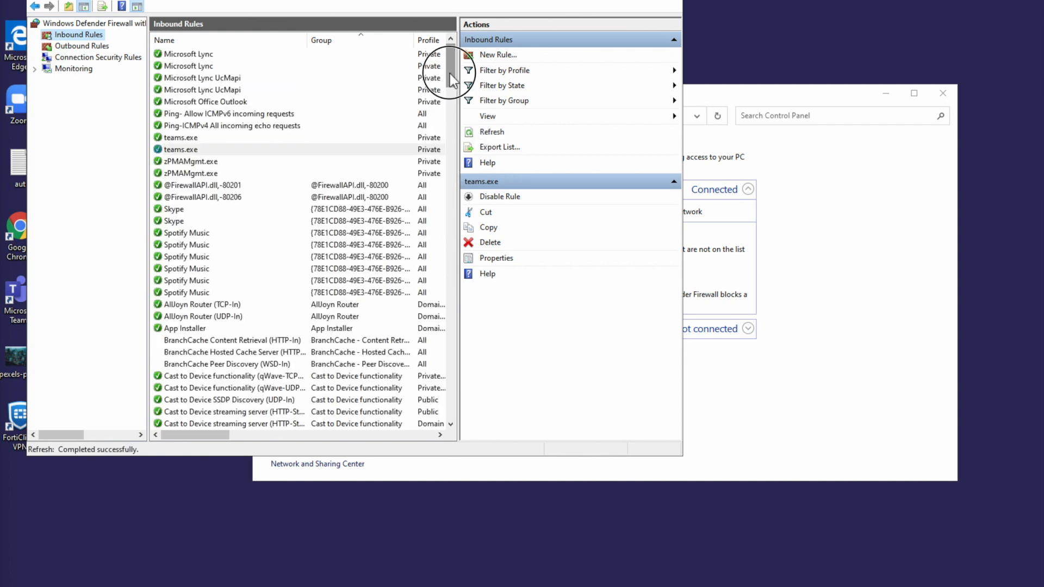
click(206, 102)
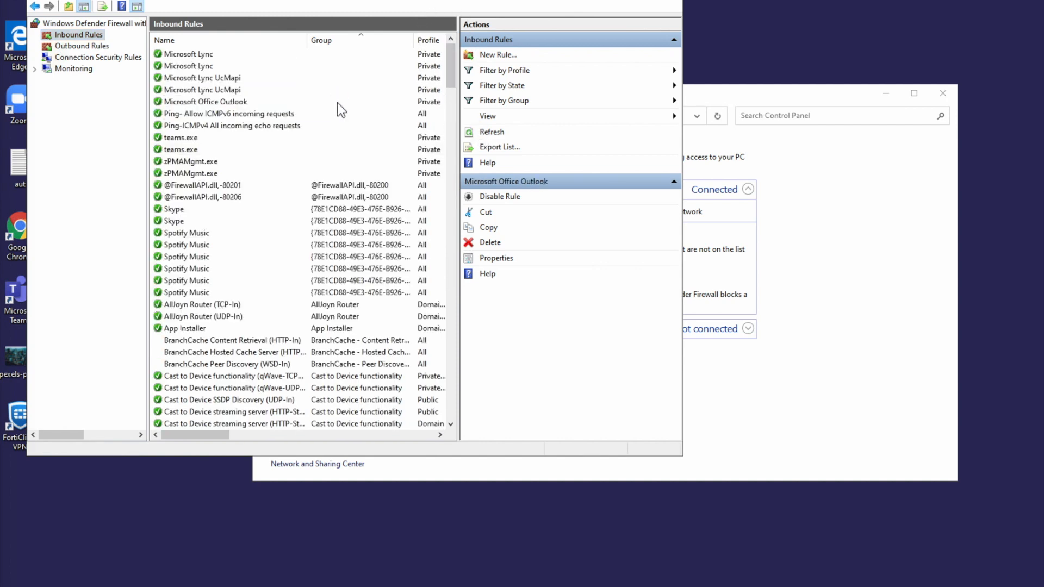
click(229, 113)
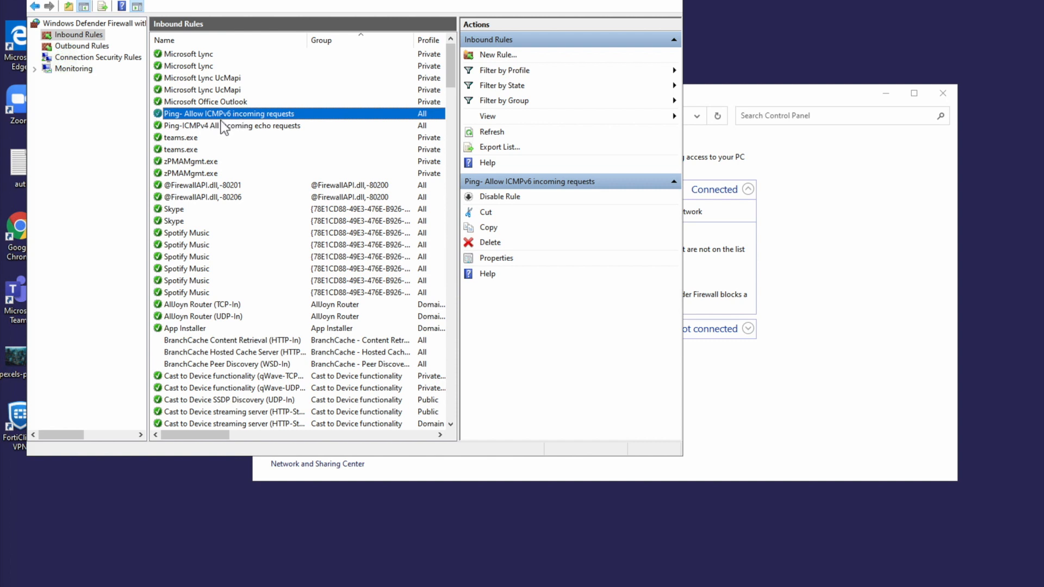
mouse_move(215, 138)
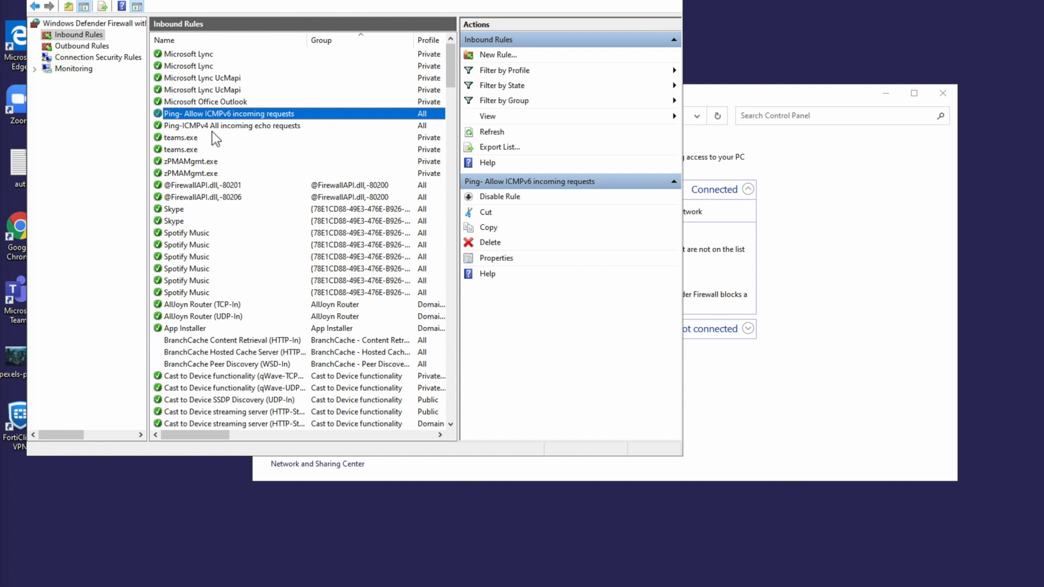
Disable the ICMPv6 and ICMPv4 ping rules and bring up the ICMPv4 rule's properties.
right_click(230, 113)
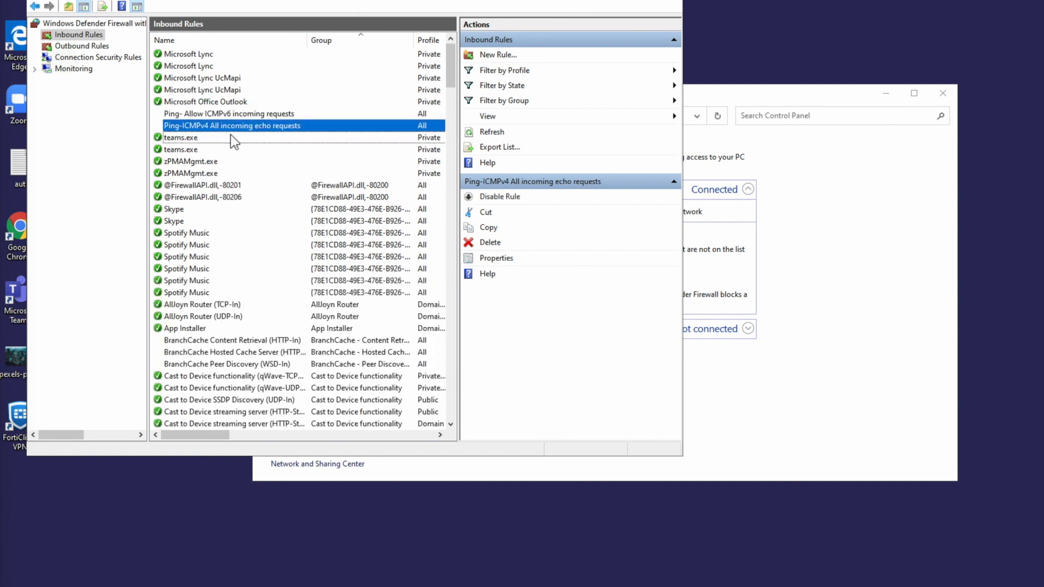
click(500, 196)
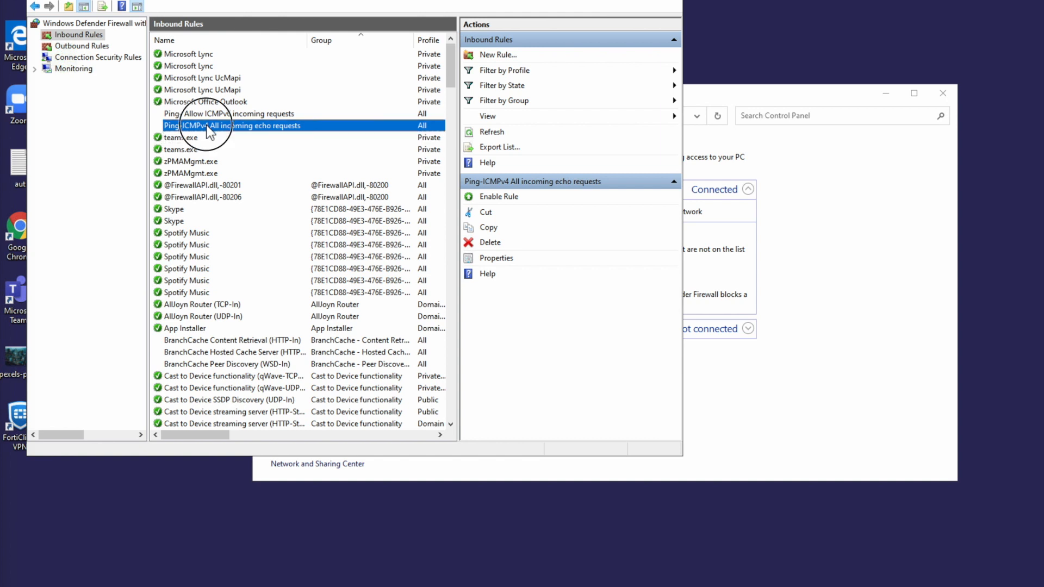
click(496, 258)
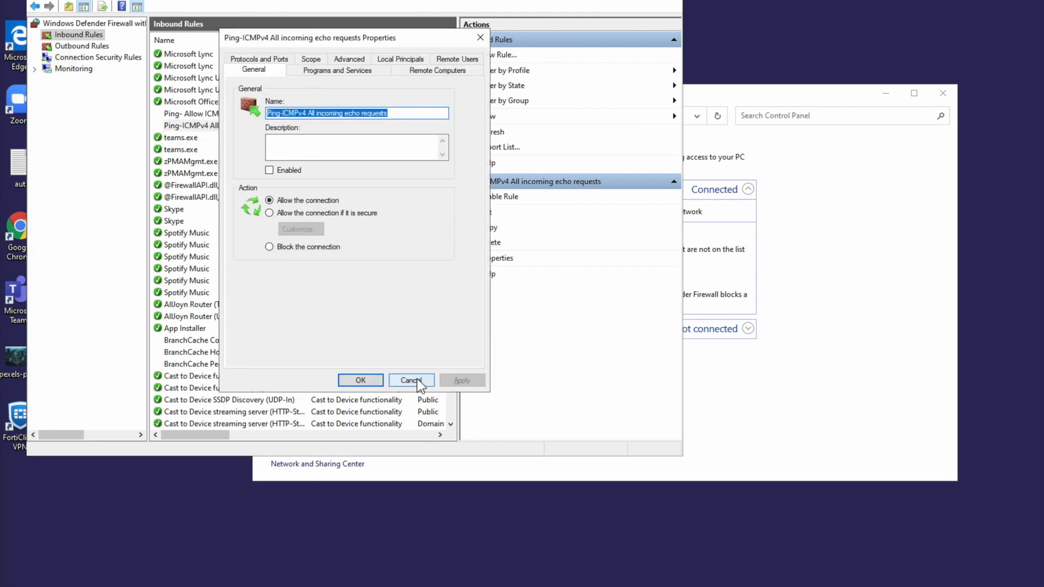